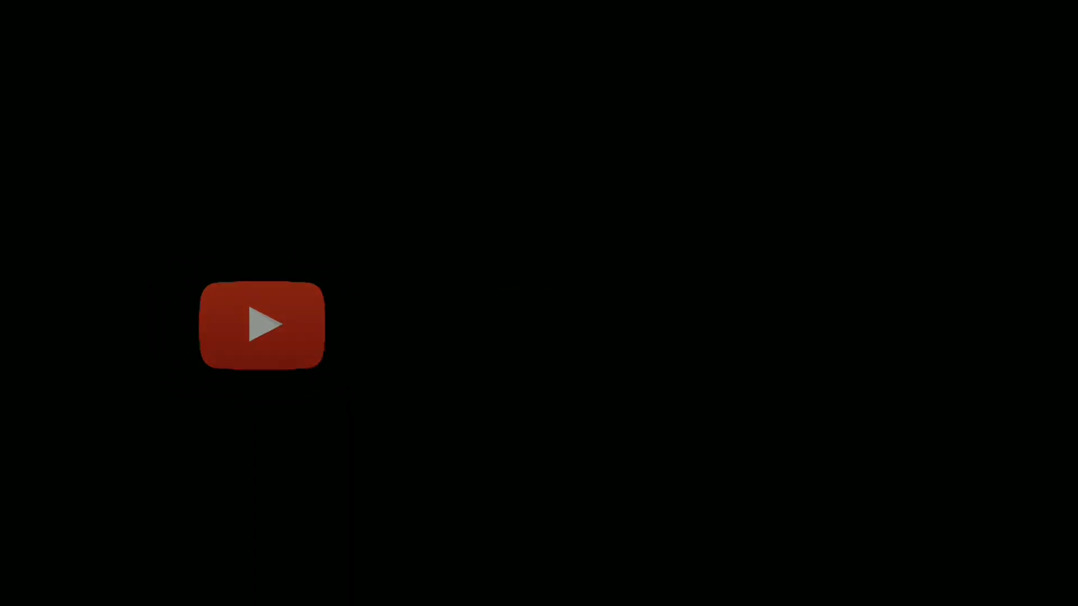
{"action": "left_click", "coordinate": [267, 325]}
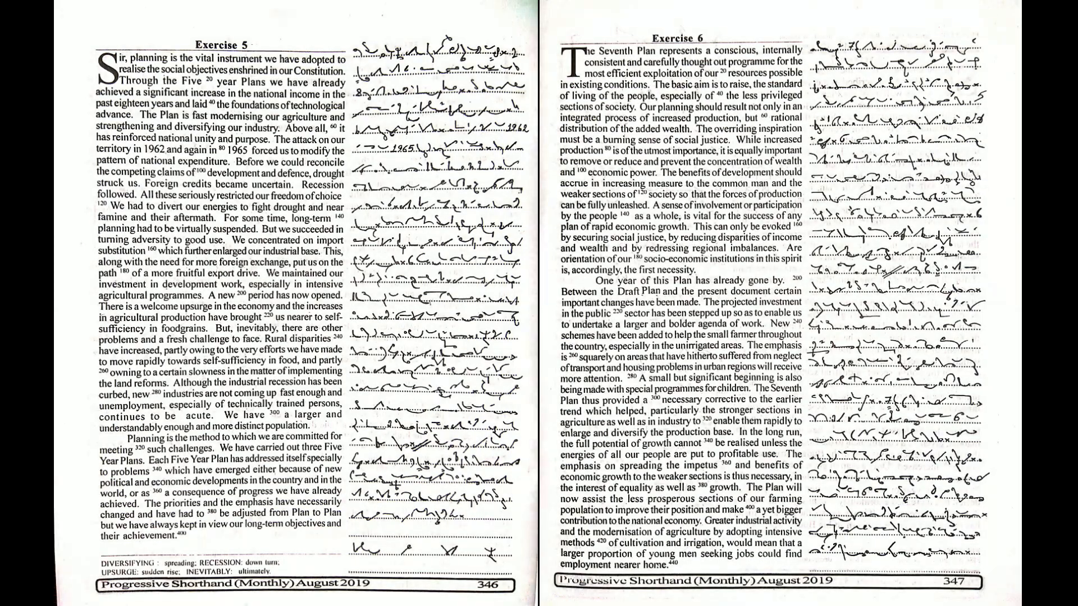